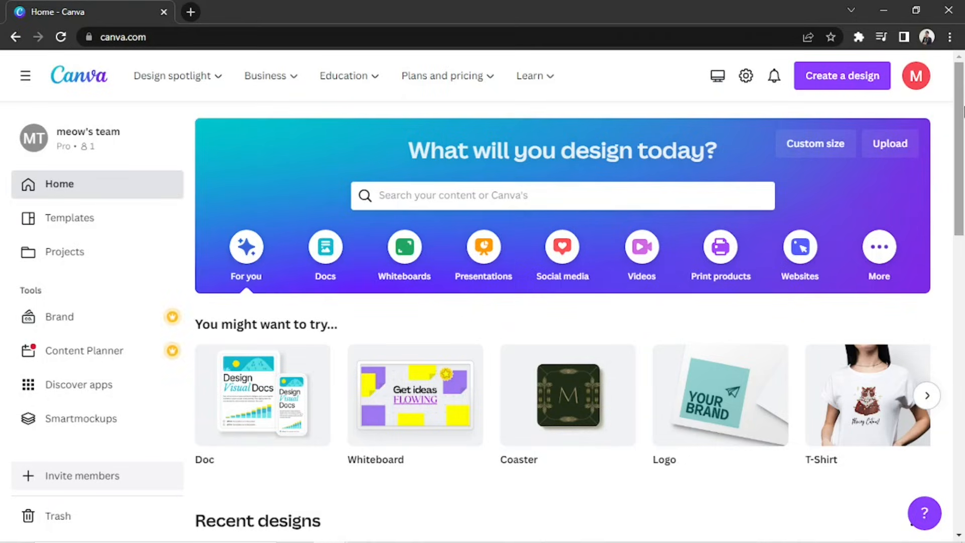
mouse_move(791, 67)
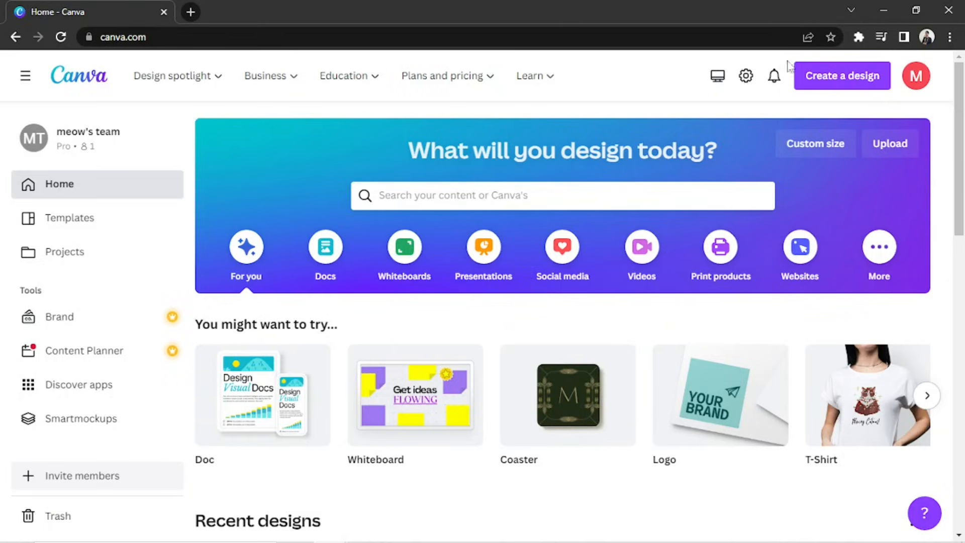
Step: Start a home-page template search by entering 'ch' for checklist
text(checklist)
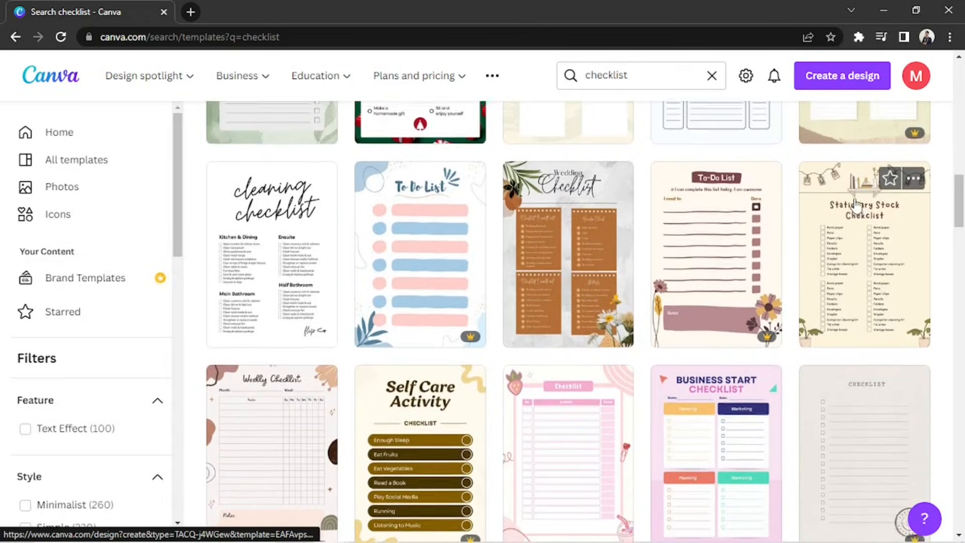
Step: Browse the checklist results and choose the To Do List Checklist template
scroll(down, 3)
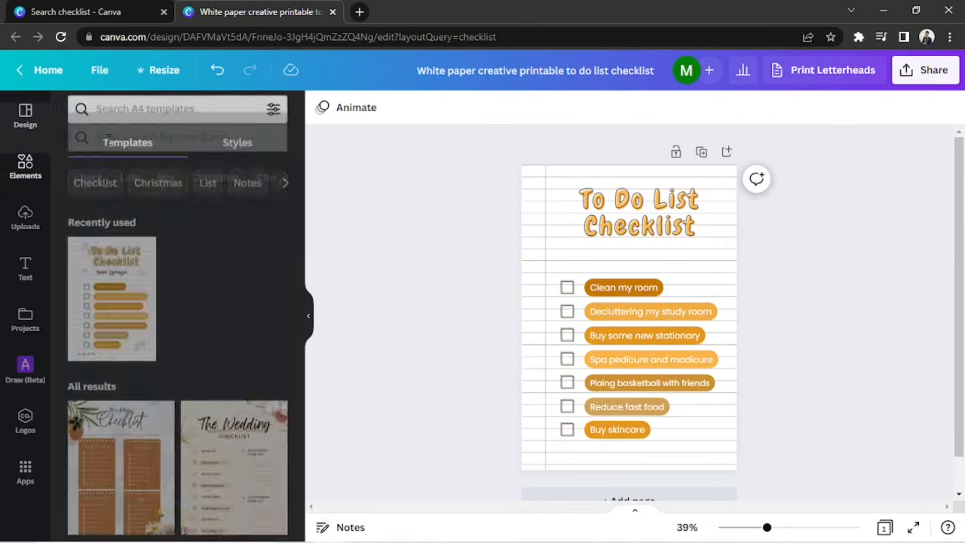
Step: Find 'scribble' graphics in Elements and place stars and swirls in the page corners
text(scribble)
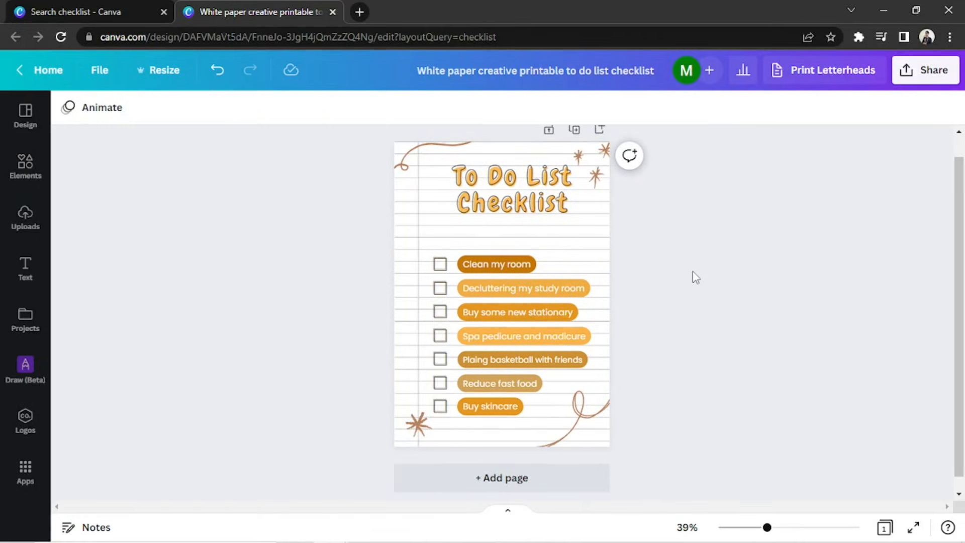
Step: Download the checklist as a PDF Standard via Share and save it to the Thumbnails folder
click(926, 69)
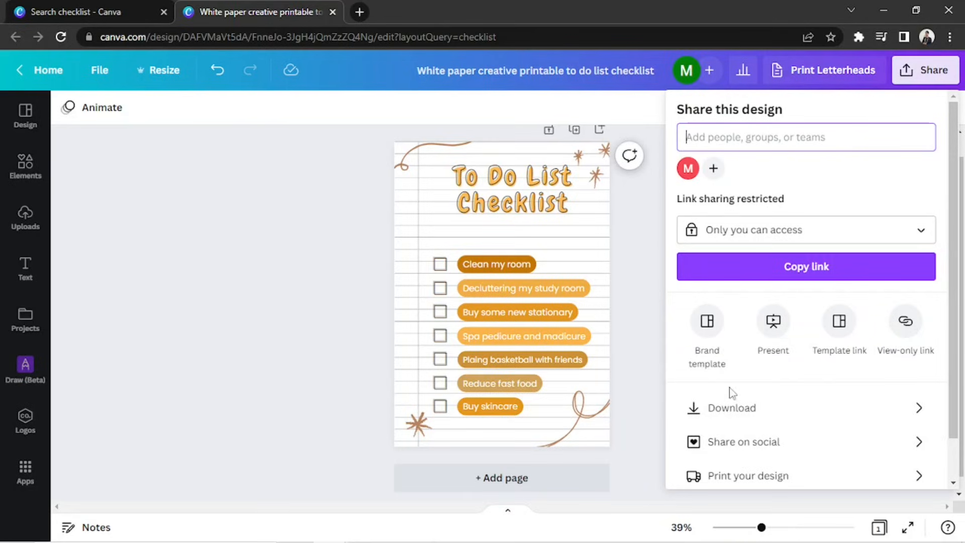
click(732, 407)
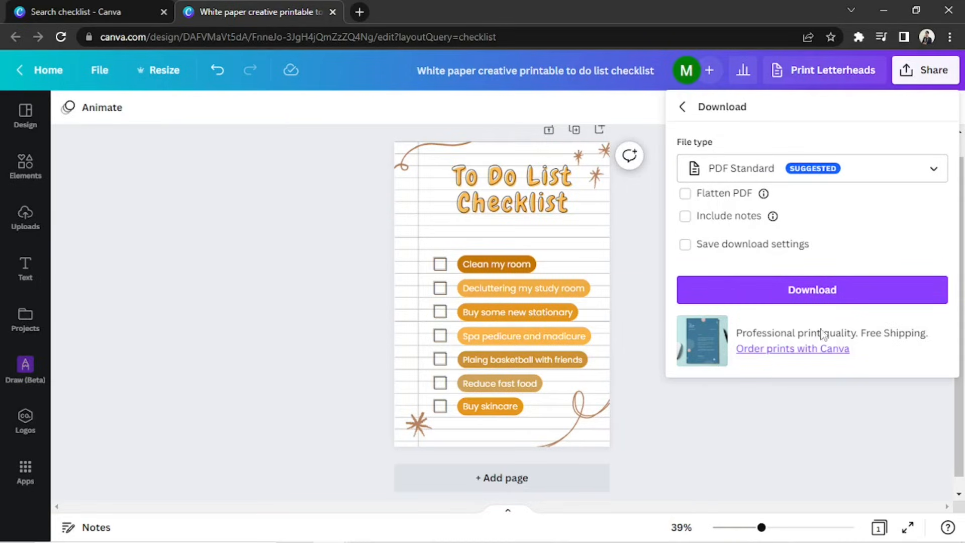
click(812, 289)
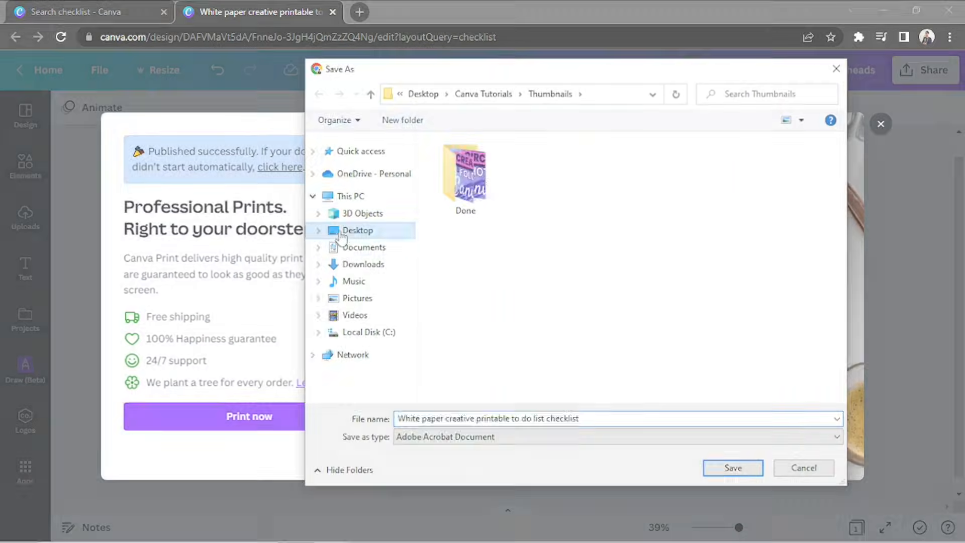
click(732, 467)
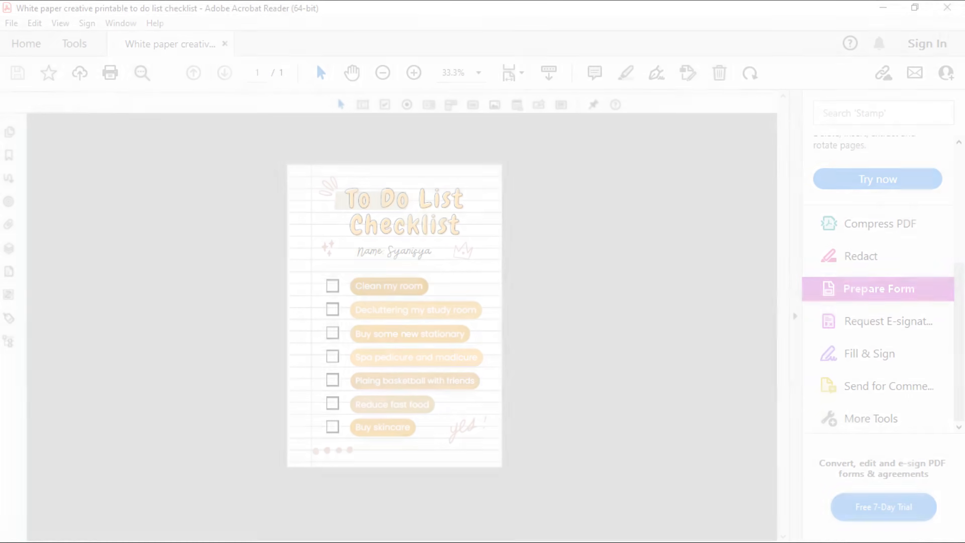